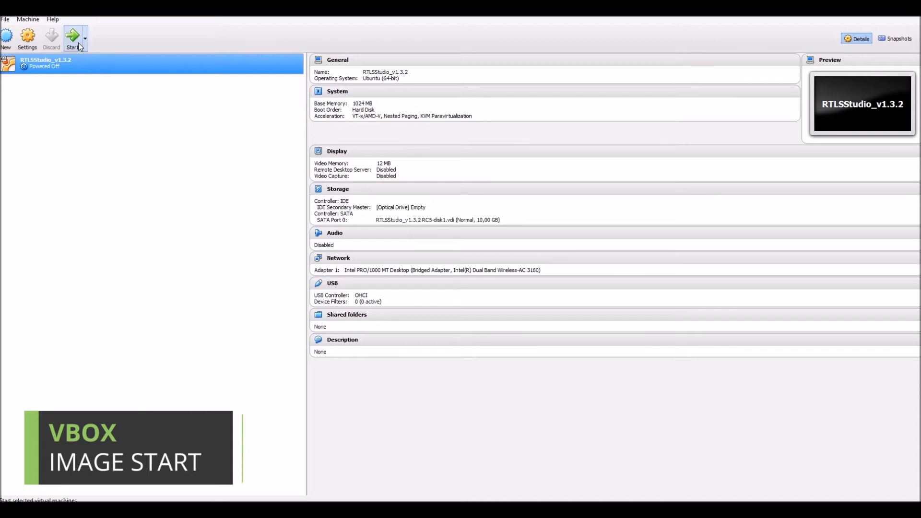
- Start the RTLSStudio_v1.3.2 virtual machine from VirtualBox Manager
left_click(71, 38)
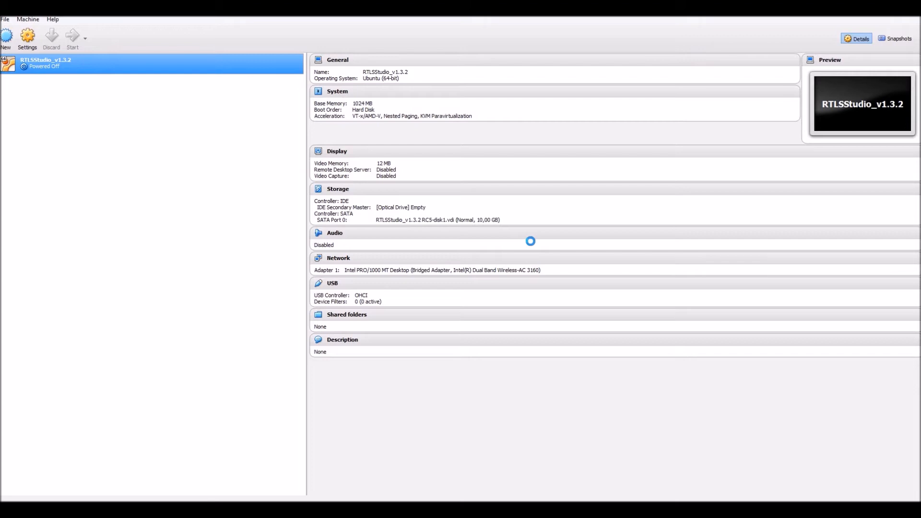
left_click(72, 37)
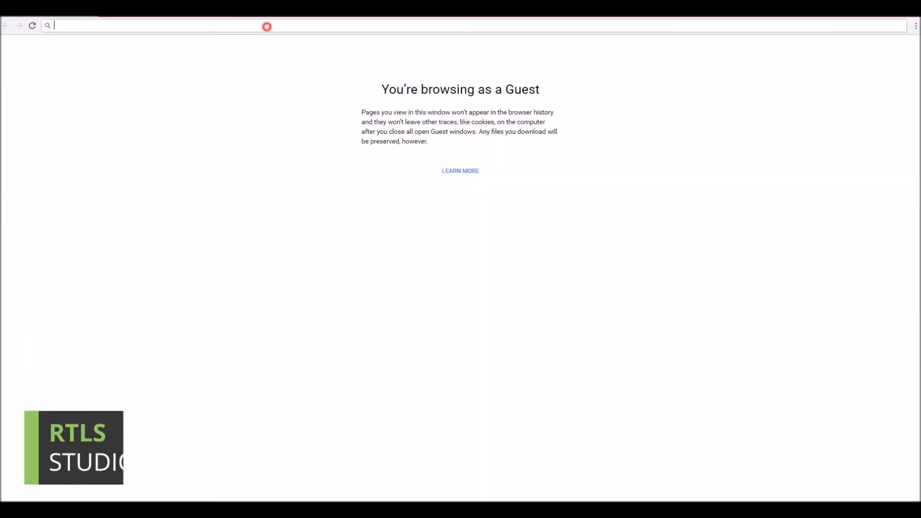
- Log into RTLS Studio at 192.168.225.2 and open RTLS Manager
type("192.168.2")
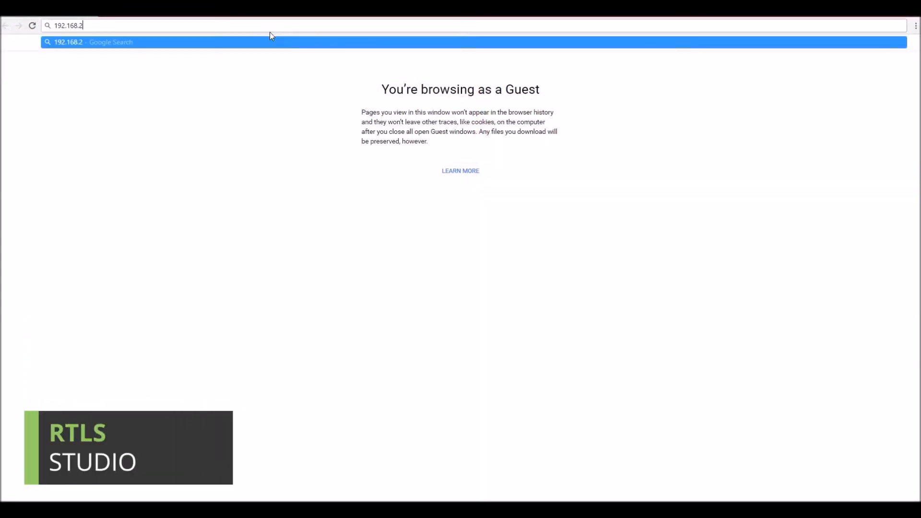
key("Return")
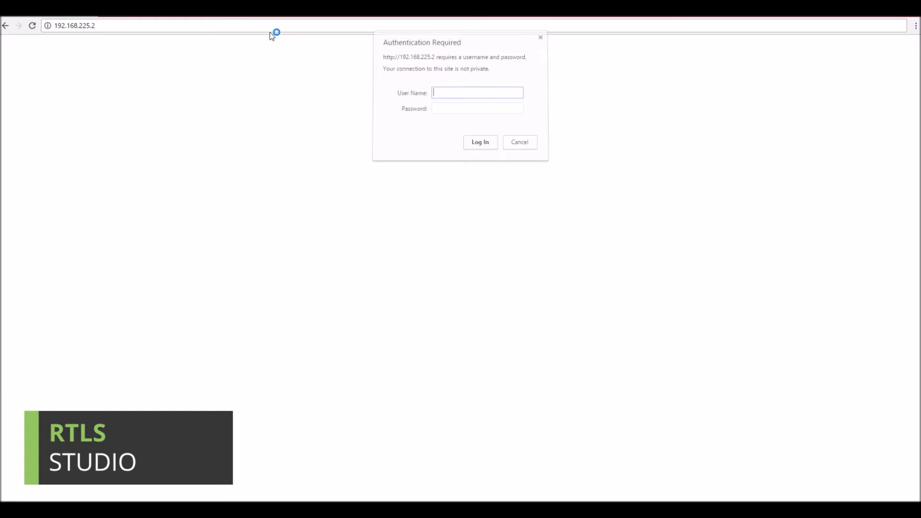
type("sewiortls")
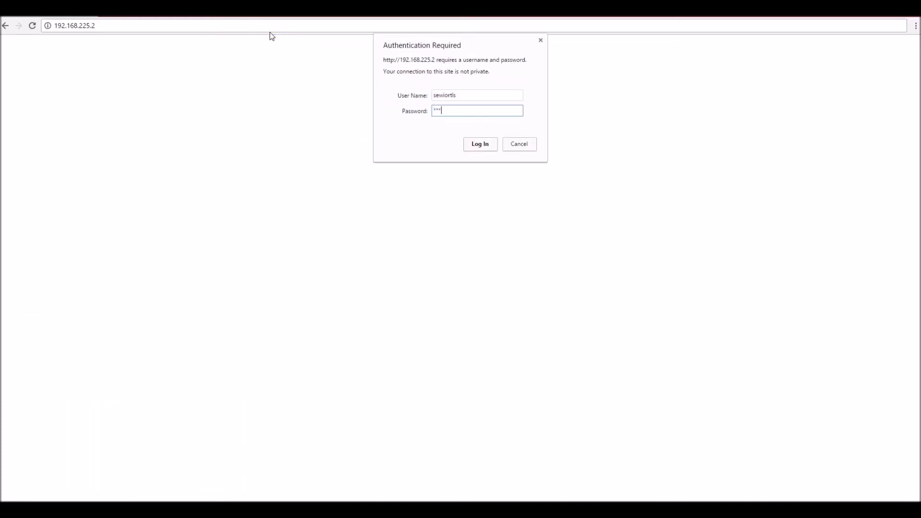
left_click(479, 144)
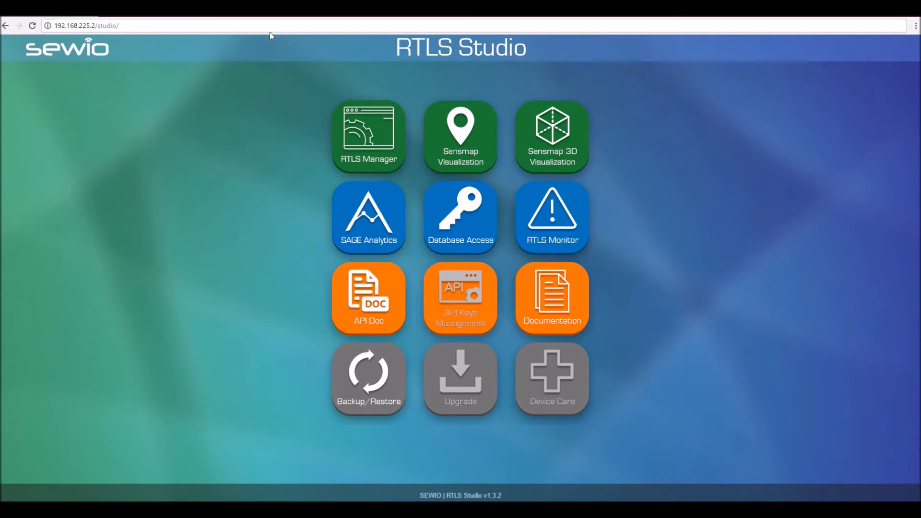
mouse_move(293, 159)
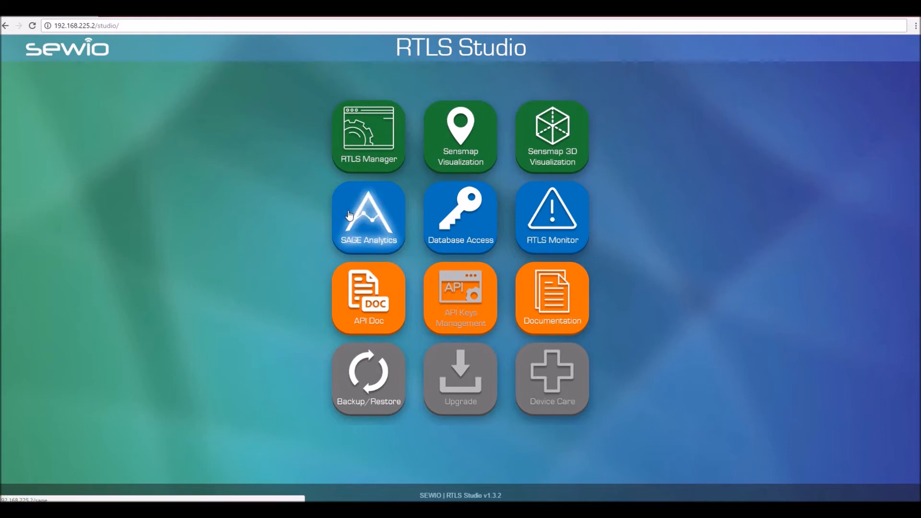
mouse_move(282, 168)
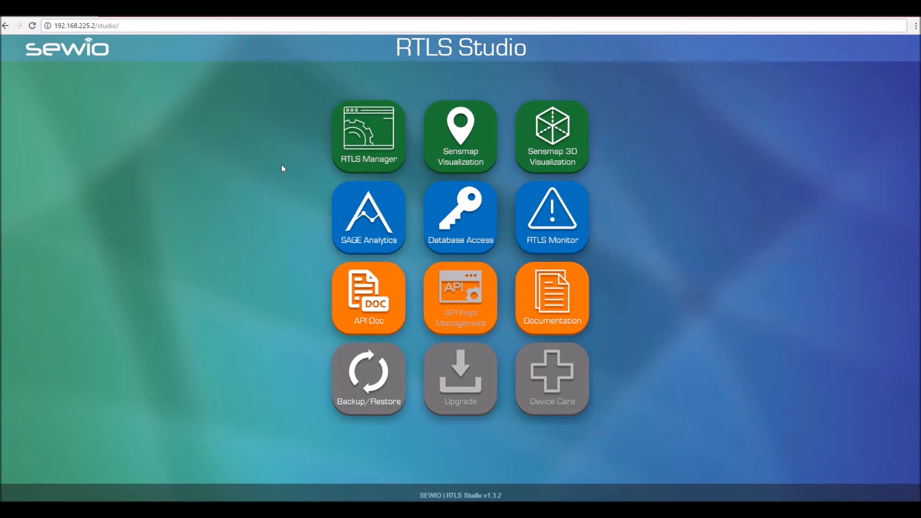
mouse_move(290, 165)
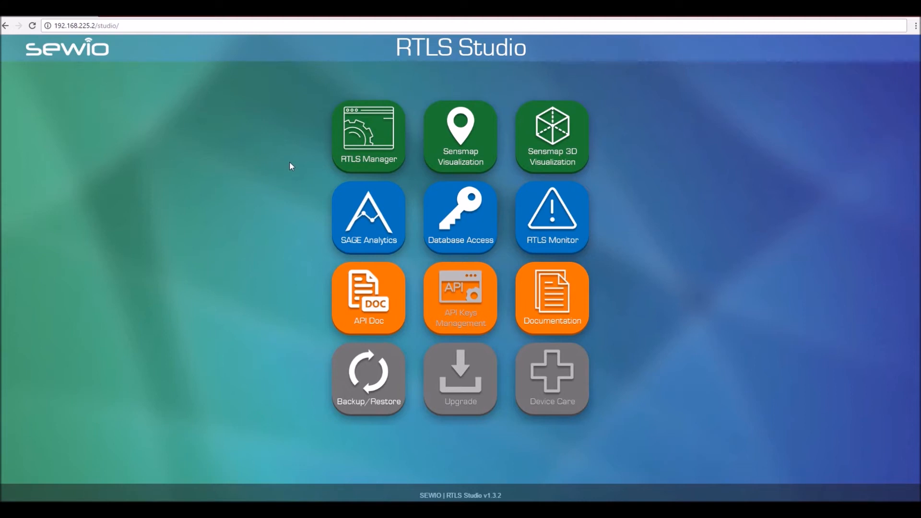
left_click(369, 136)
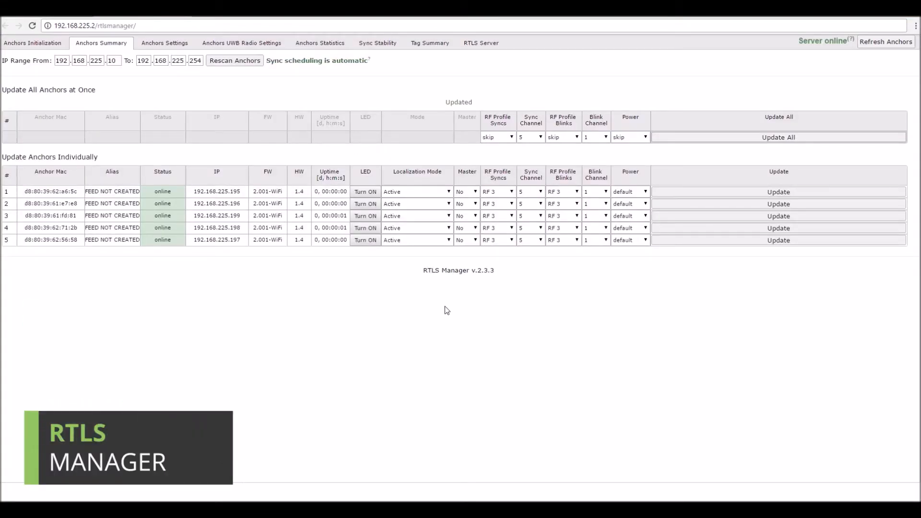
mouse_move(178, 203)
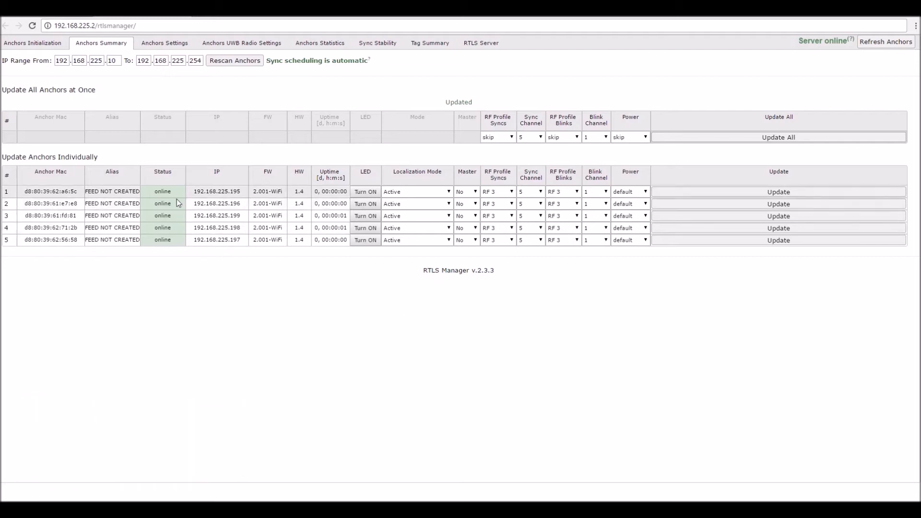
mouse_move(195, 181)
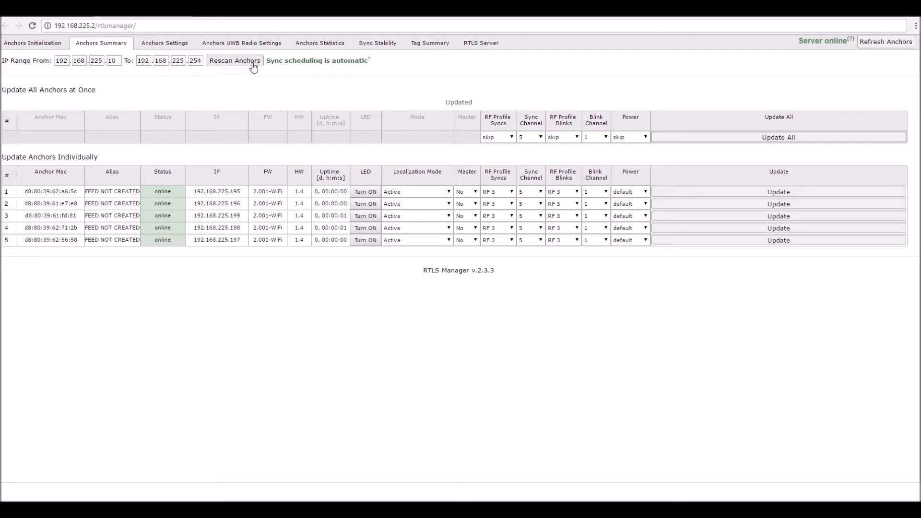
mouse_move(181, 194)
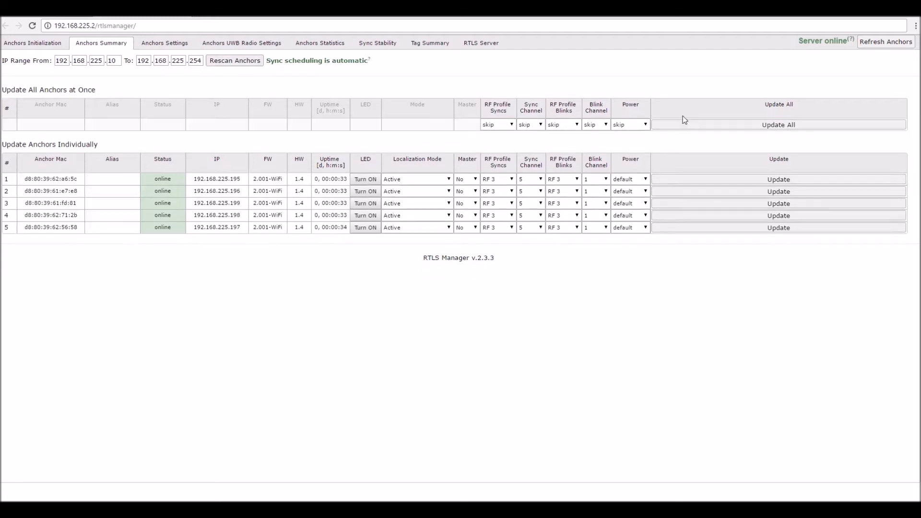
mouse_move(466, 271)
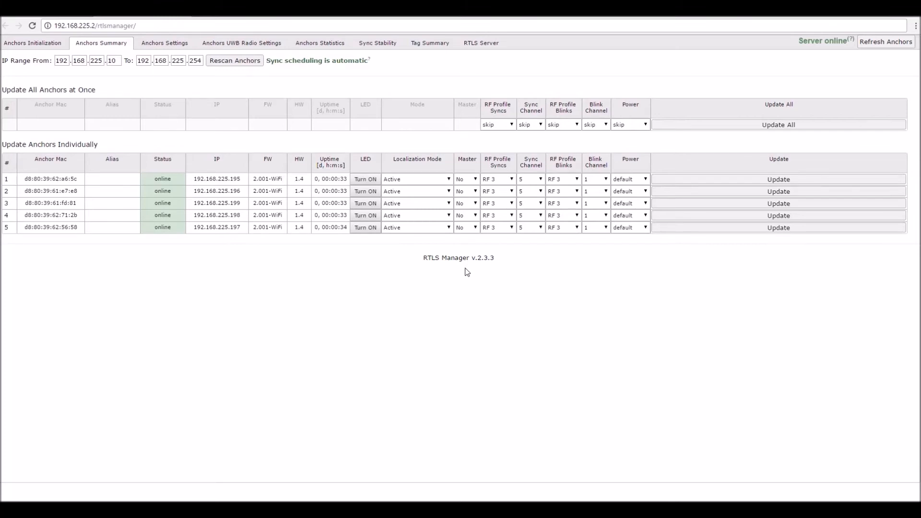
mouse_move(476, 274)
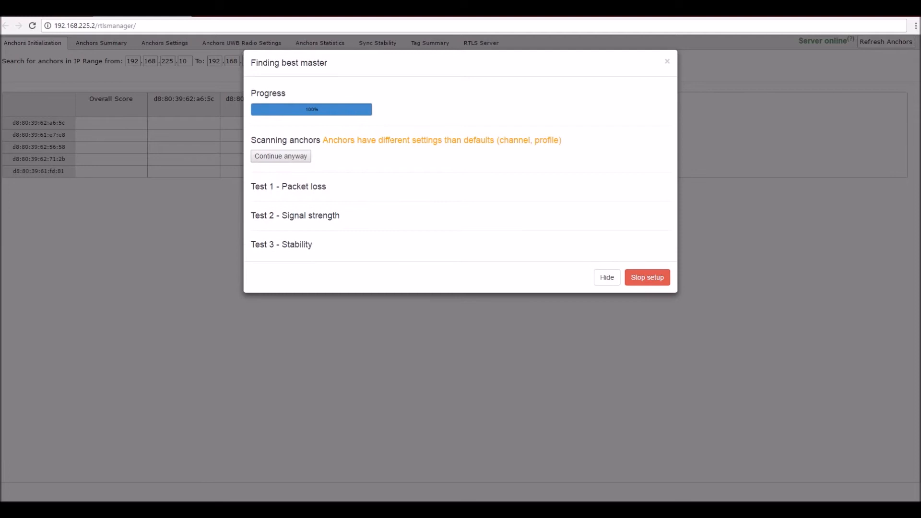
mouse_move(364, 155)
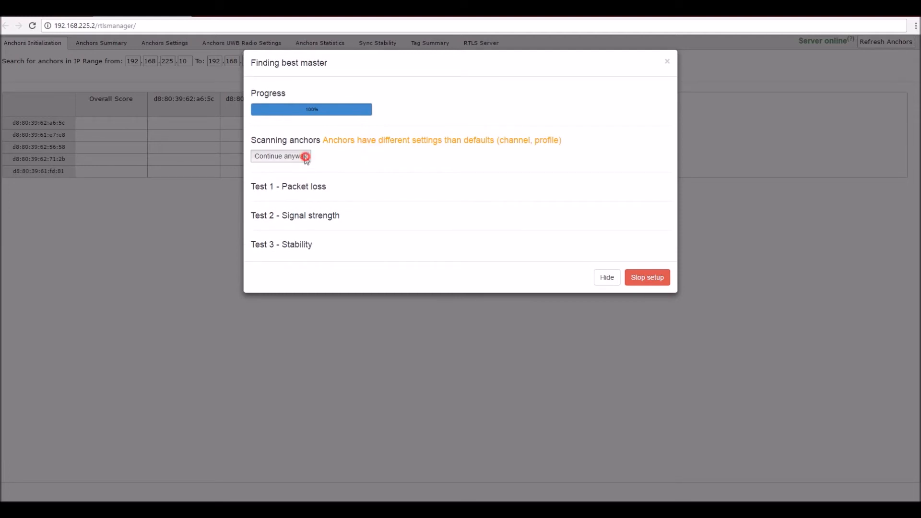
- Continue the best-master search despite the warning and refresh the anchor summary
left_click(279, 156)
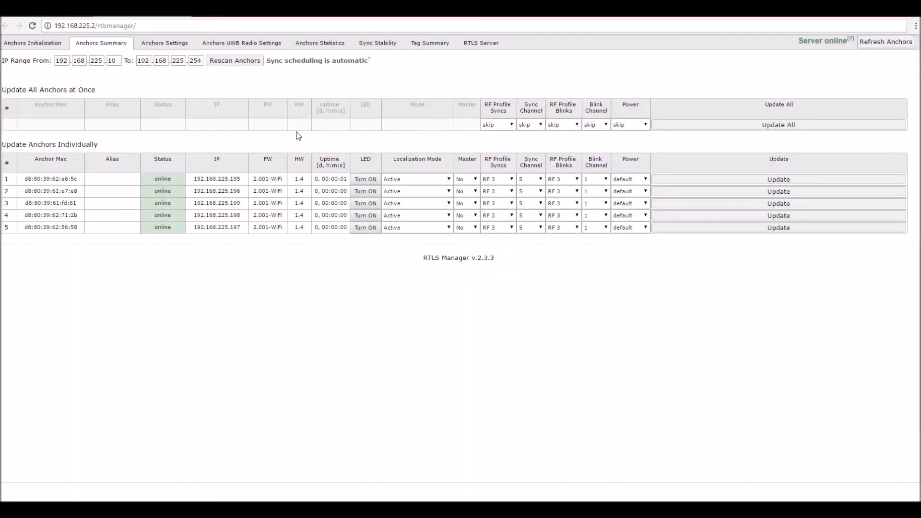
left_click(464, 203)
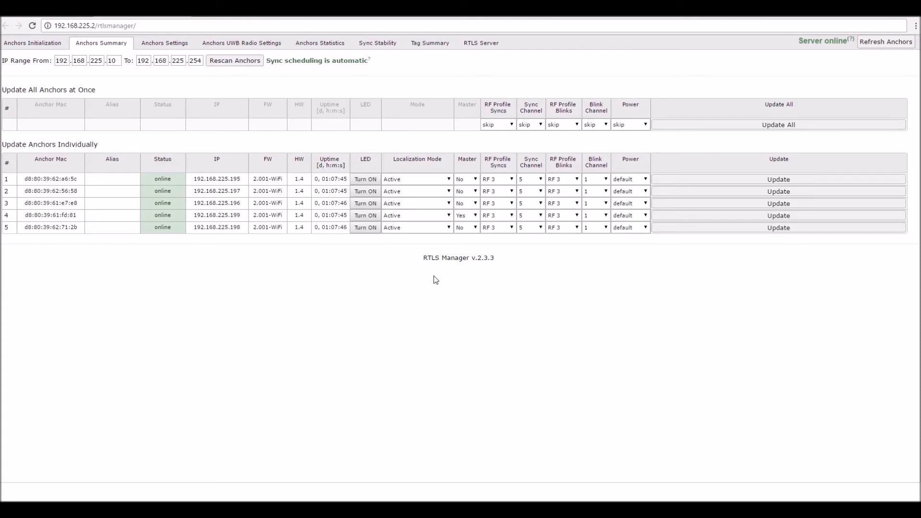
mouse_move(377, 42)
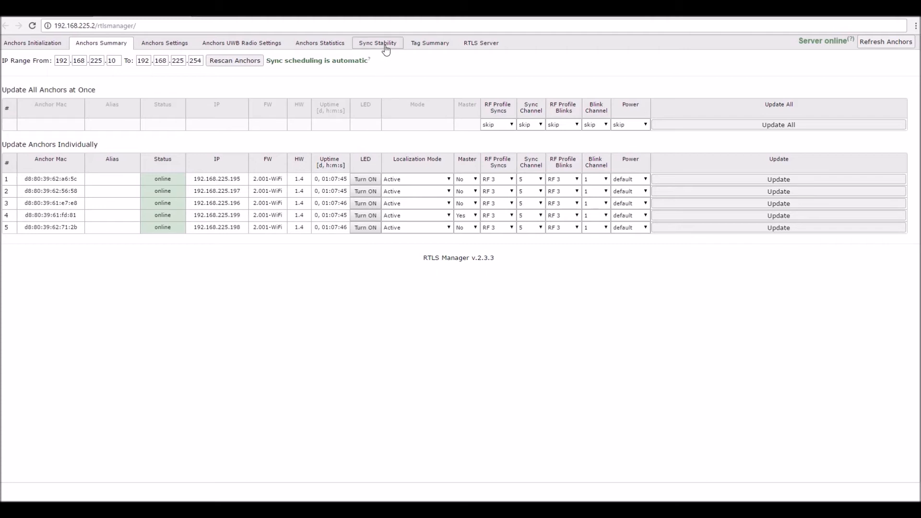
- Plot sync stability with d8:80:39:61:fd:81 as master anchor
left_click(377, 43)
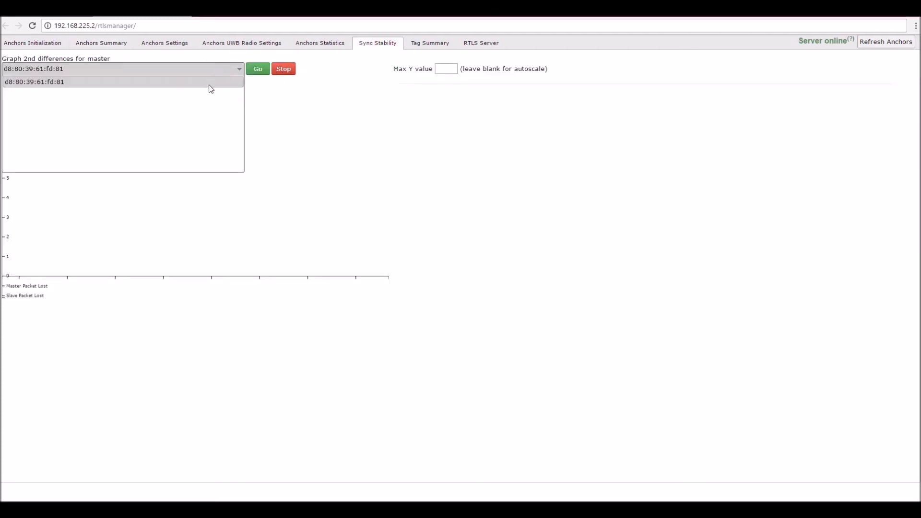
left_click(257, 68)
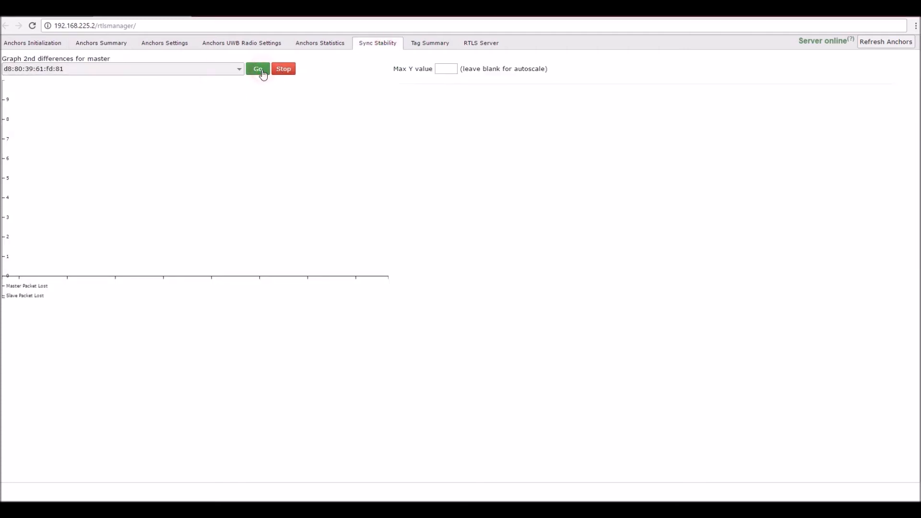
left_click(257, 69)
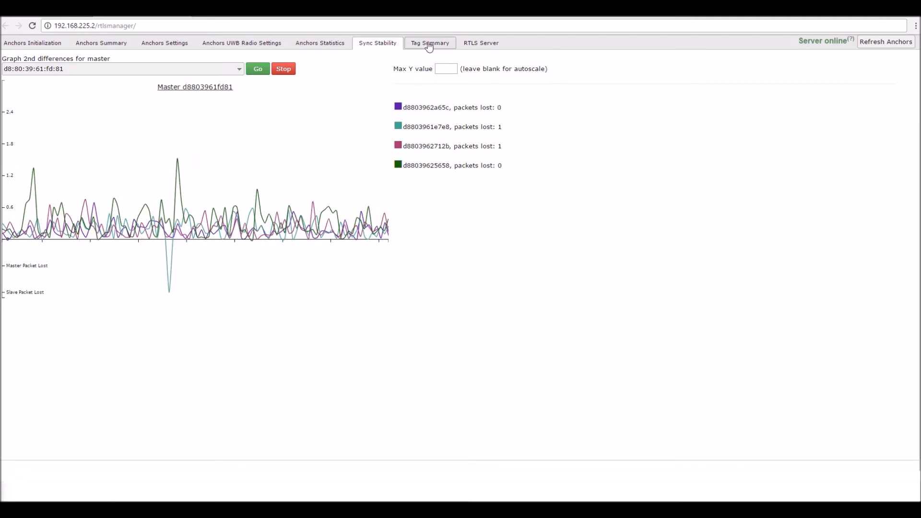
- Review the four online tags in the Tag Summary
left_click(429, 43)
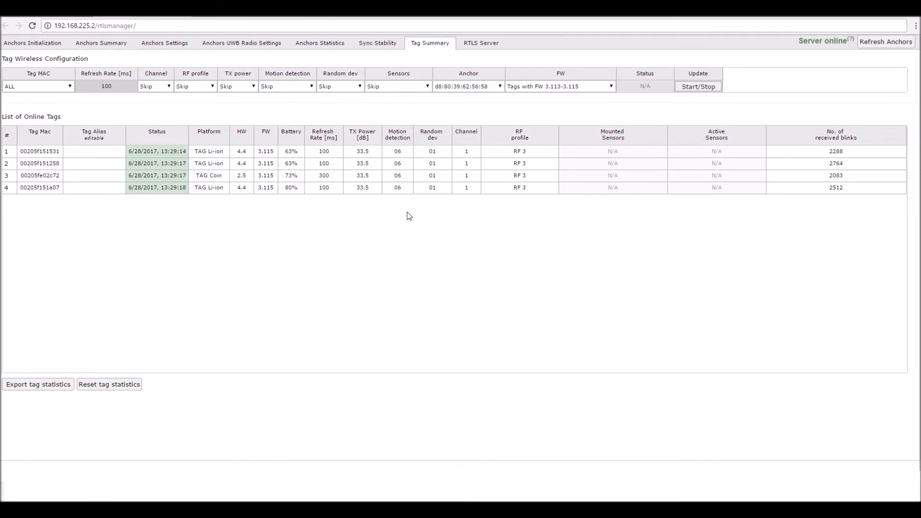
mouse_move(312, 203)
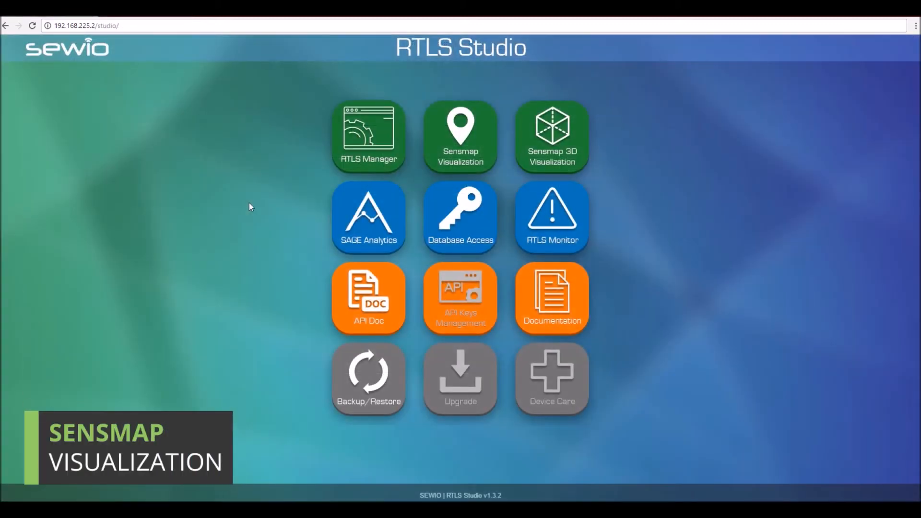
mouse_move(460, 153)
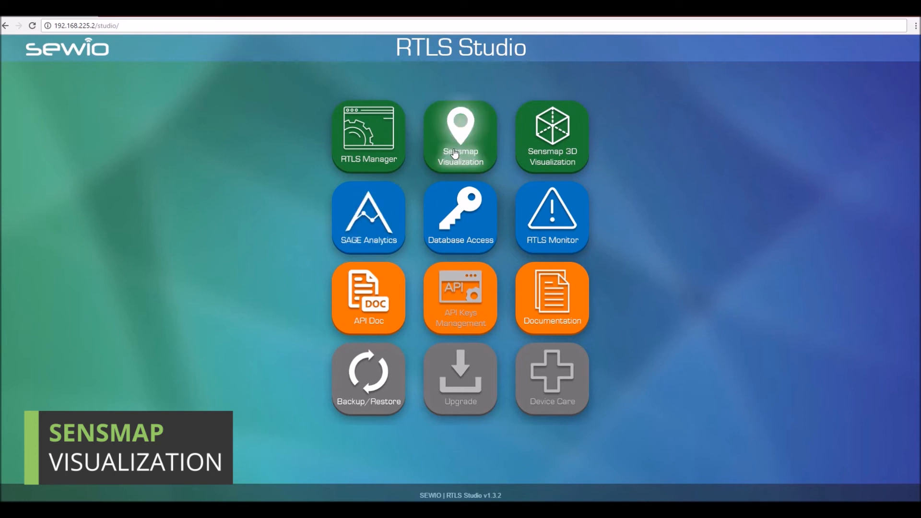
- Open Sensmap and advance the tutorial to the building setup form
left_click(461, 136)
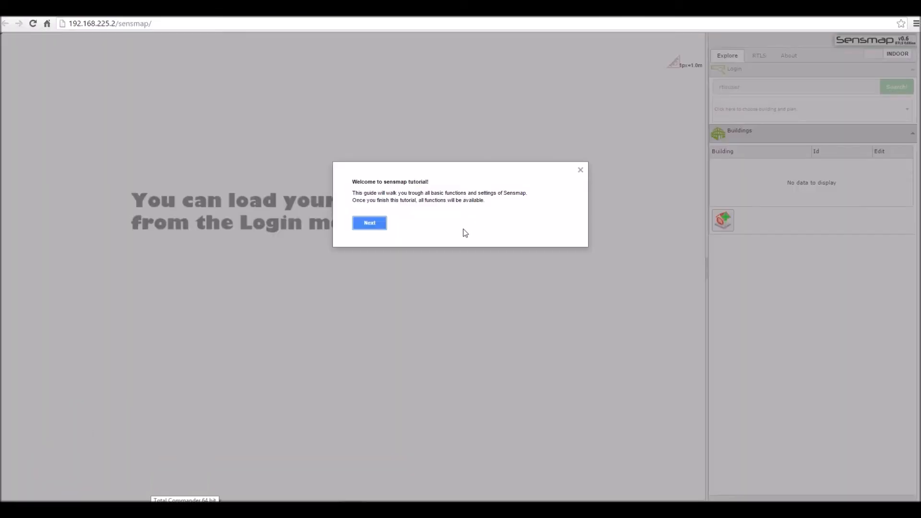
left_click(370, 222)
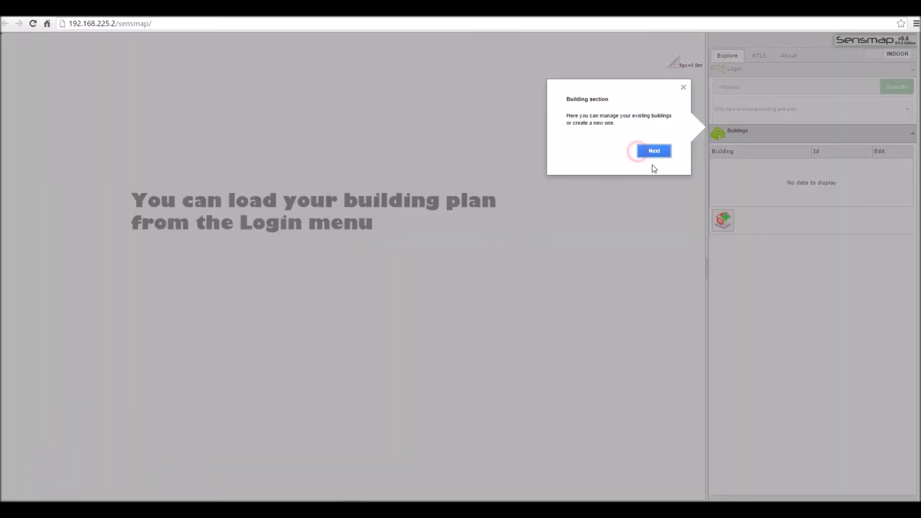
left_click(653, 150)
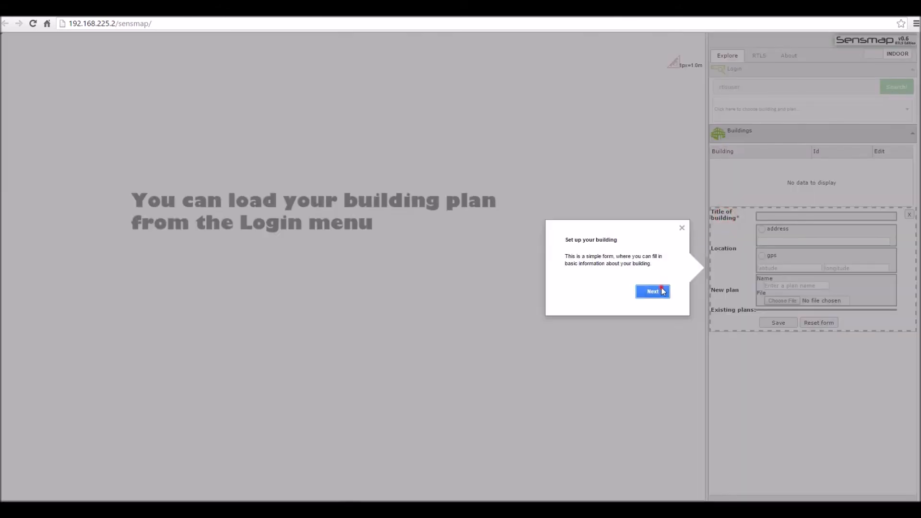
left_click(652, 292)
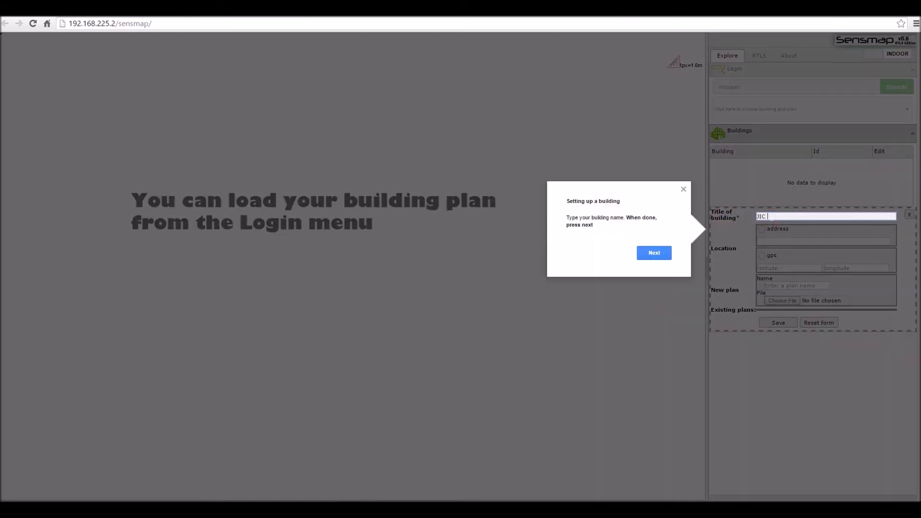
- Name the building 'JIC INMEC' and browse for the floor plan image
type("INMEC")
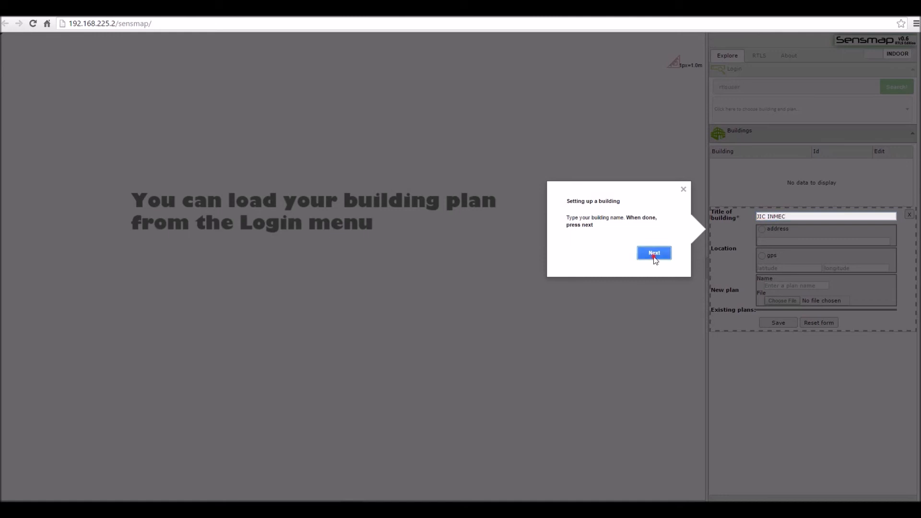
left_click(653, 253)
type("StarCube")
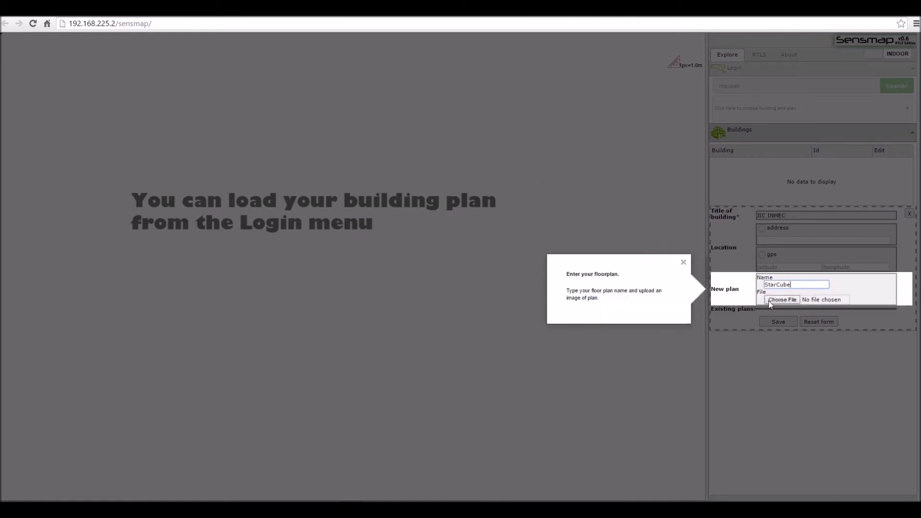
left_click(782, 299)
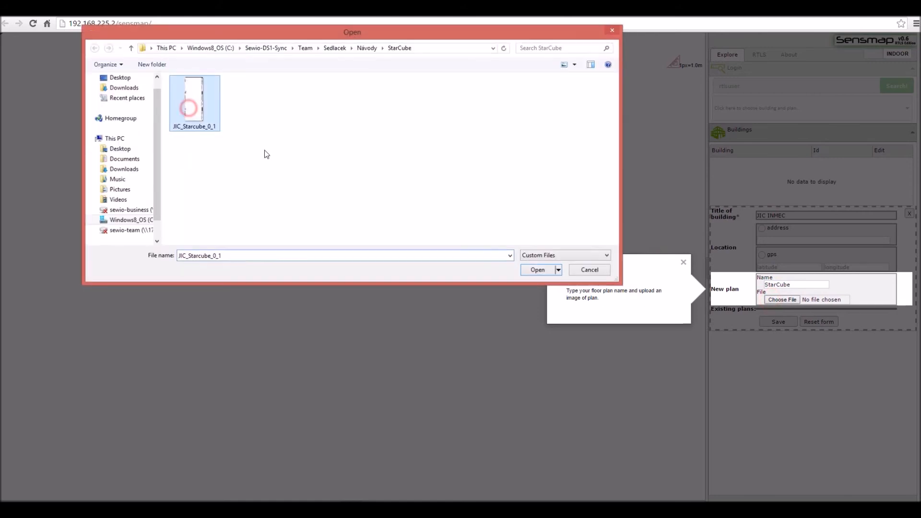
- Load JIC_Starcube_0_1 and set the plan scale from a measured distance
left_click(537, 270)
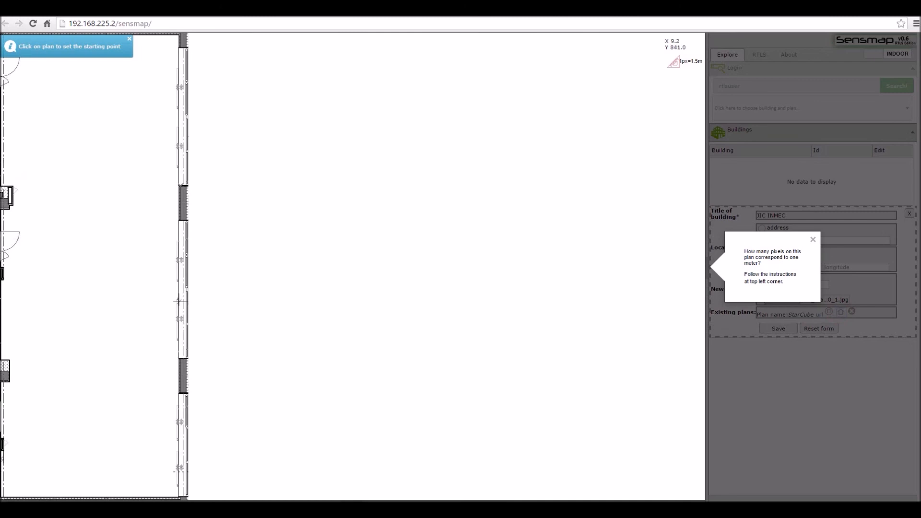
left_click(179, 298)
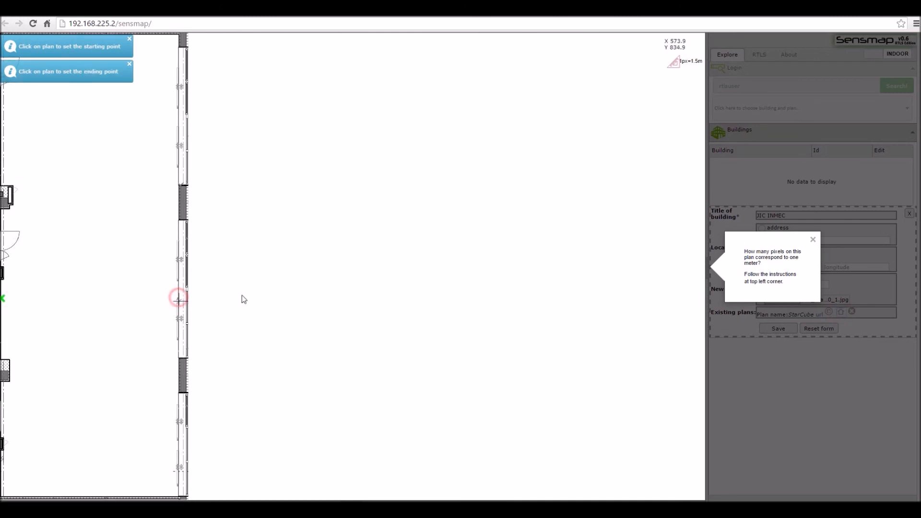
left_click(178, 297)
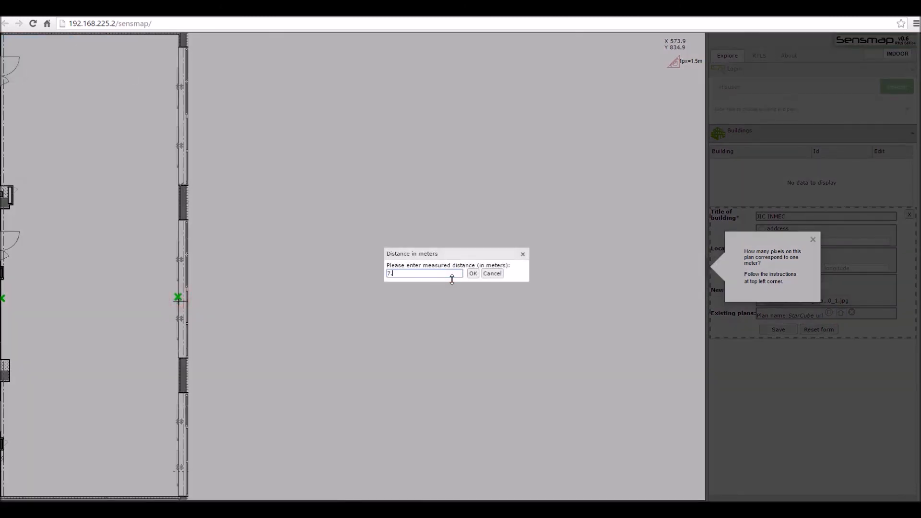
left_click(472, 273)
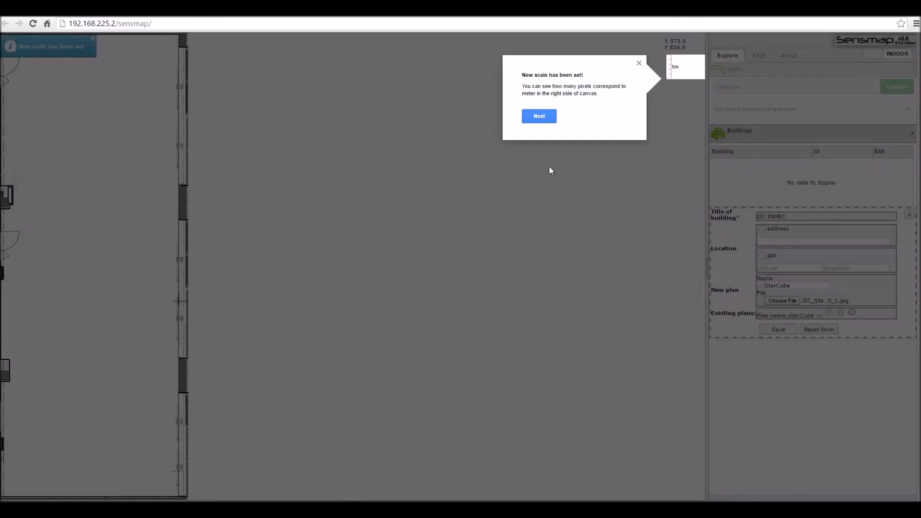
left_click(538, 115)
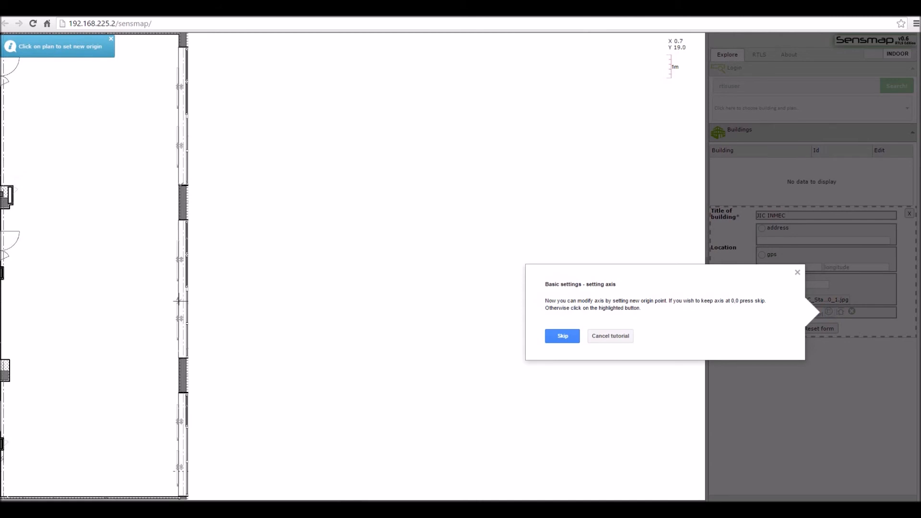
- Keep the axis origin at 0,0 and save the JIC INMEC building
left_click(561, 336)
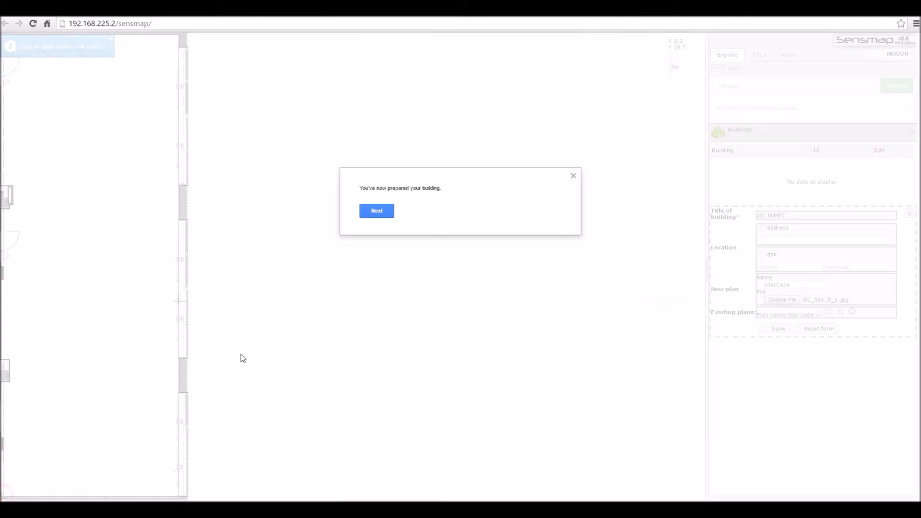
left_click(376, 210)
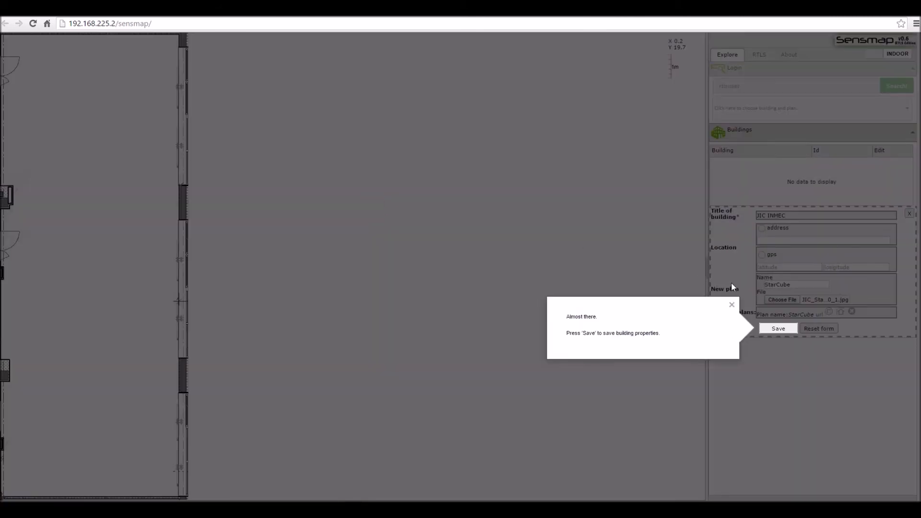
left_click(777, 327)
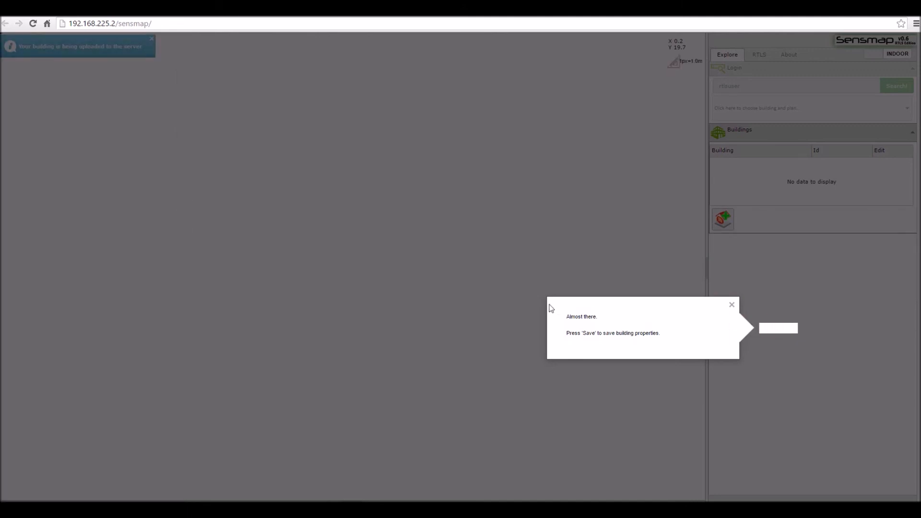
left_click(778, 327)
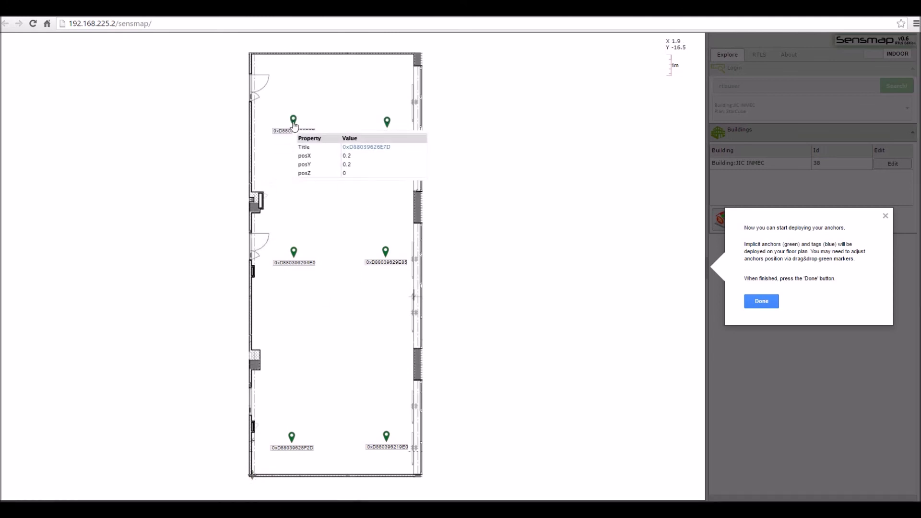
- Complete anchor and tag deployment, close the wizard, and show the RTLS Nodes list
left_click(761, 301)
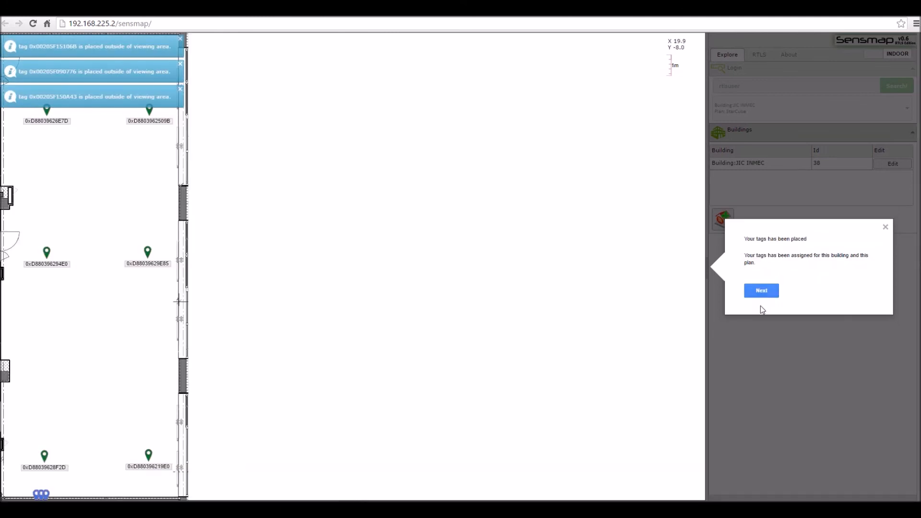
left_click(760, 290)
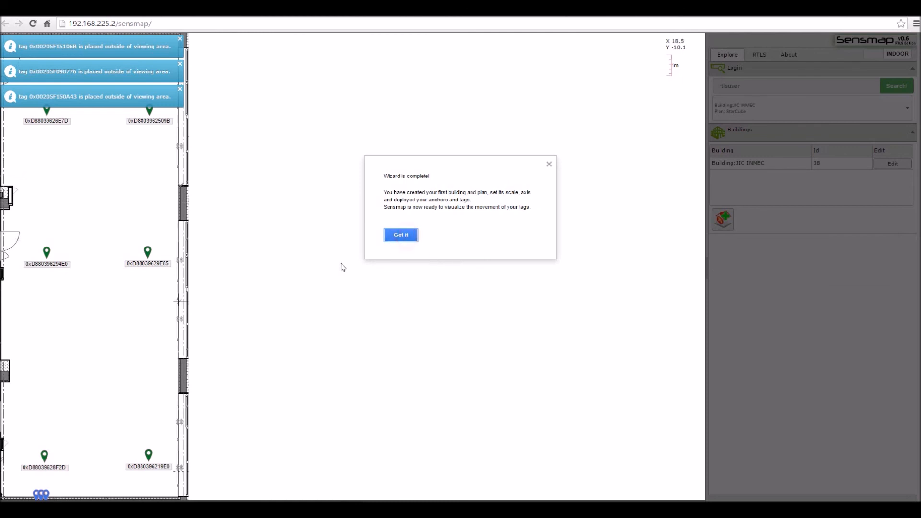
left_click(400, 234)
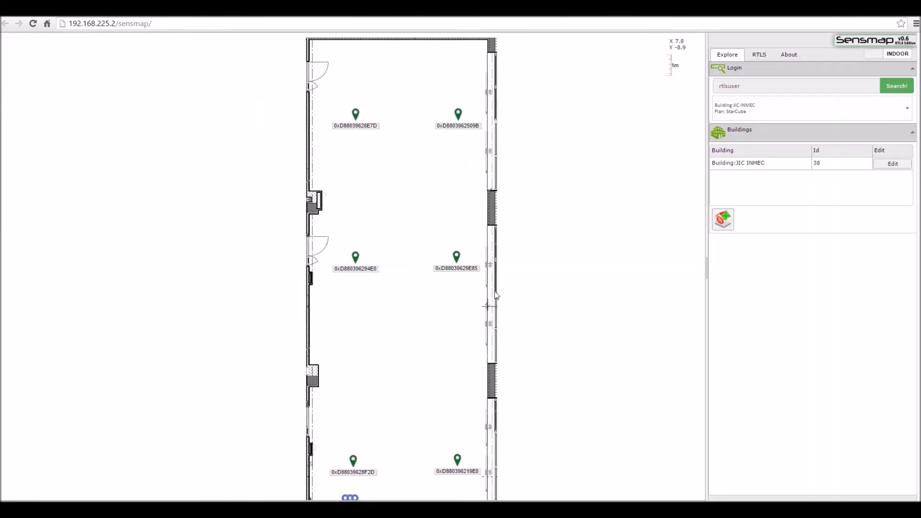
left_click(758, 55)
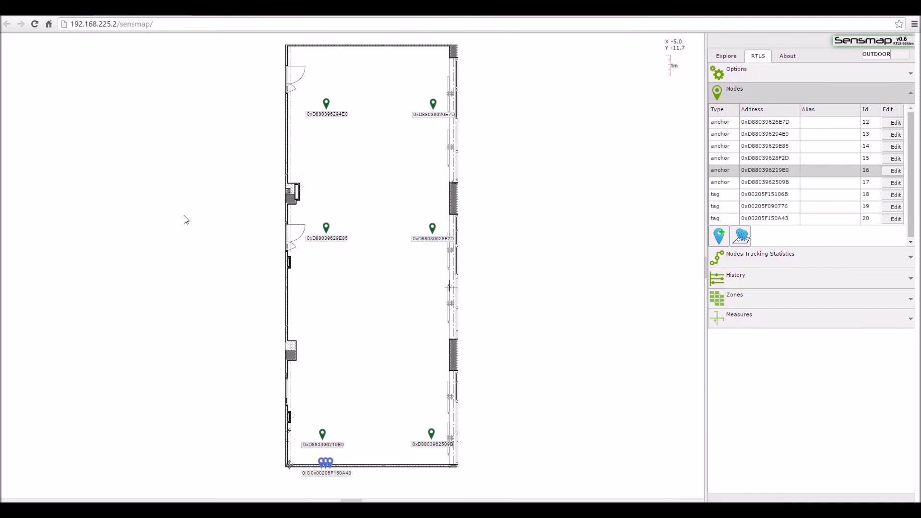
mouse_move(190, 222)
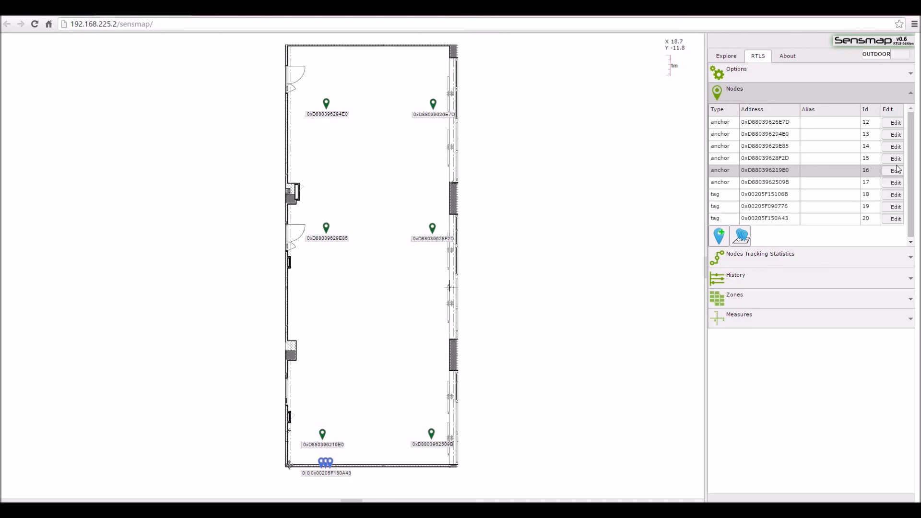
- Move anchor 0xD880396219E0 to posX 1.5, posY -1.5
left_click(894, 170)
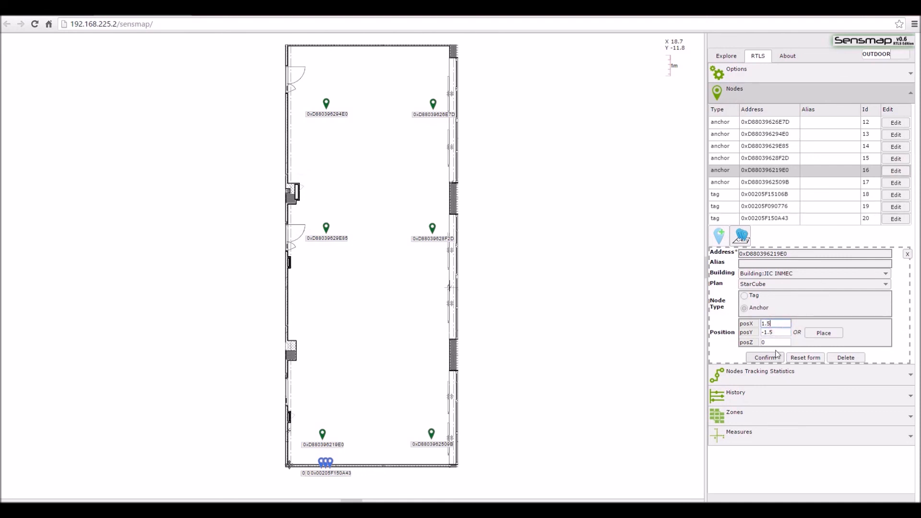
left_click(764, 358)
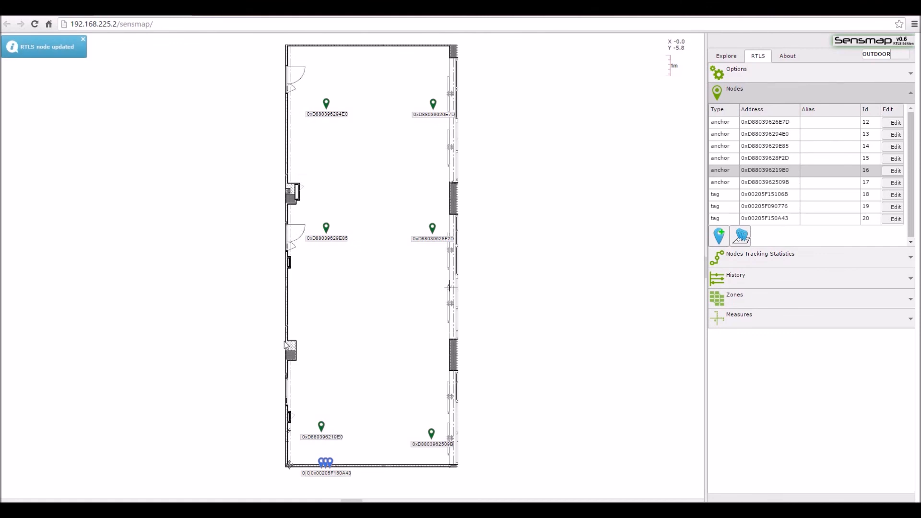